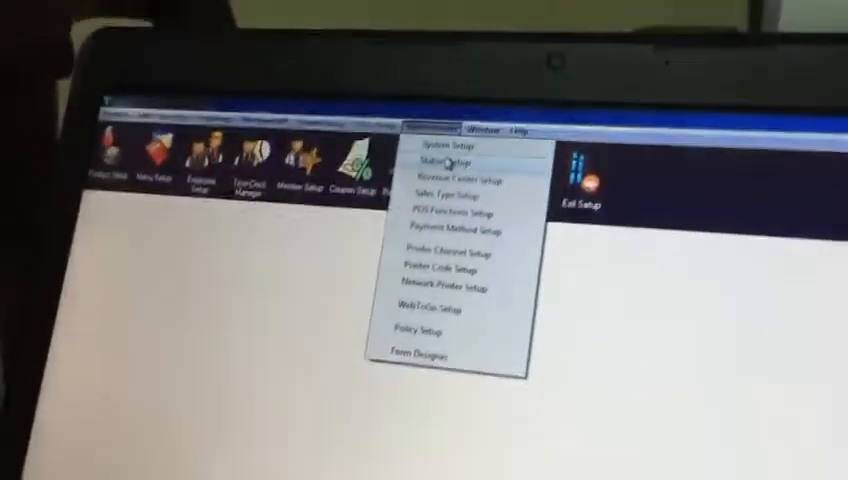
Open Station Setup to reach the Station 1 settings window.
click(430, 164)
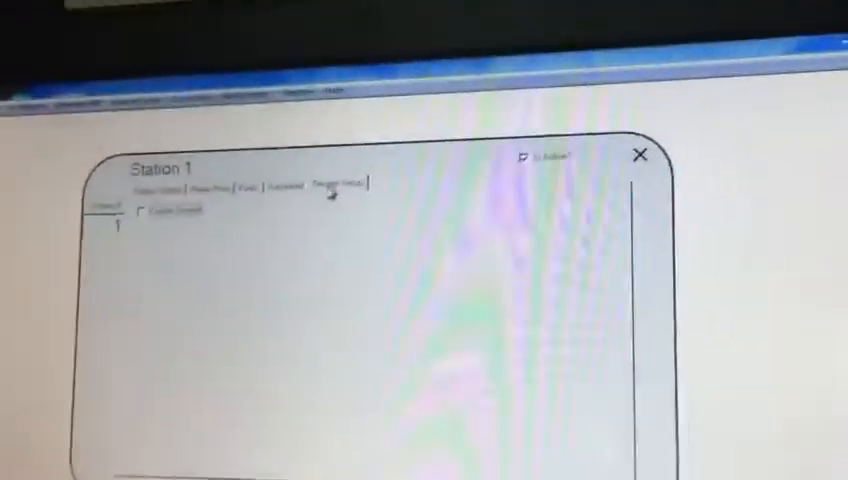